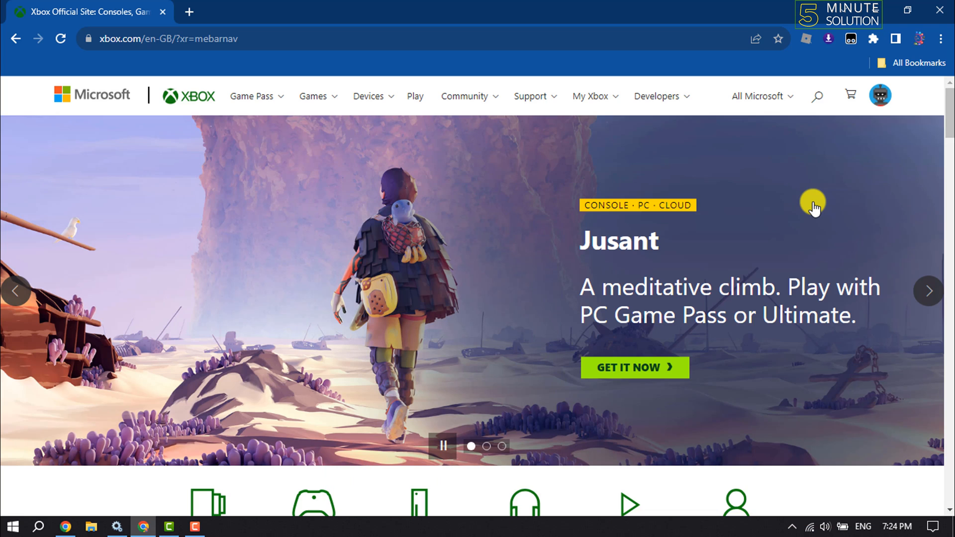
Step: From the Xbox profile avatar menu, go to 'My Microsoft account' in a new tab
click(880, 95)
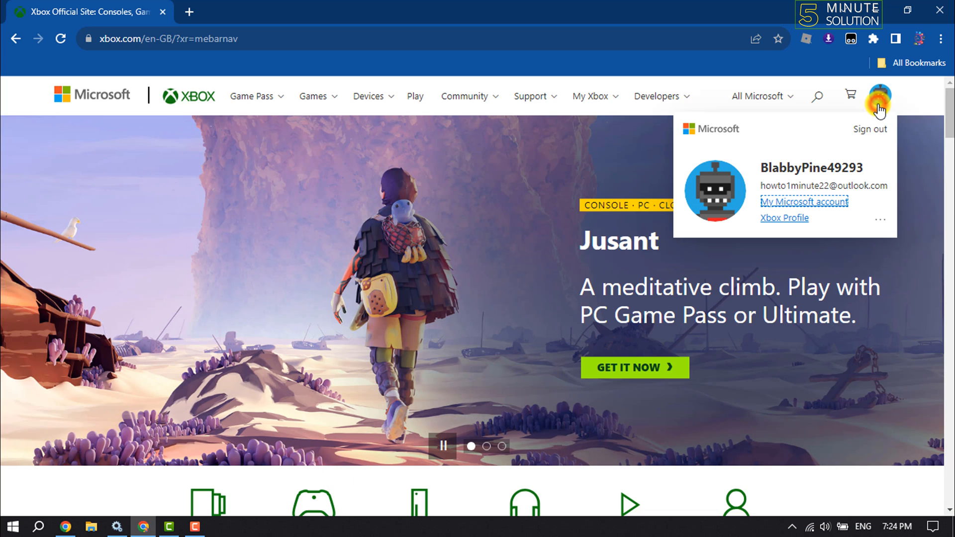
mouse_move(803, 202)
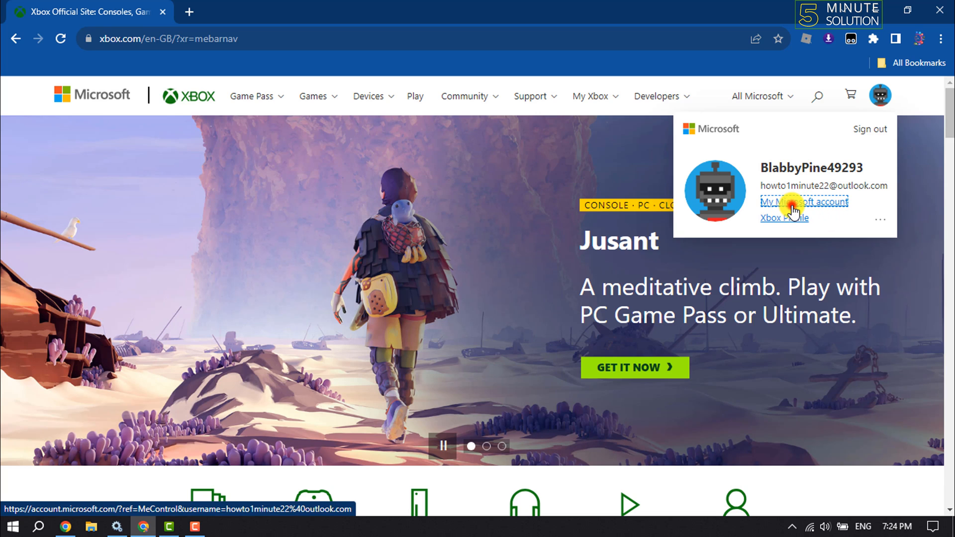
click(803, 202)
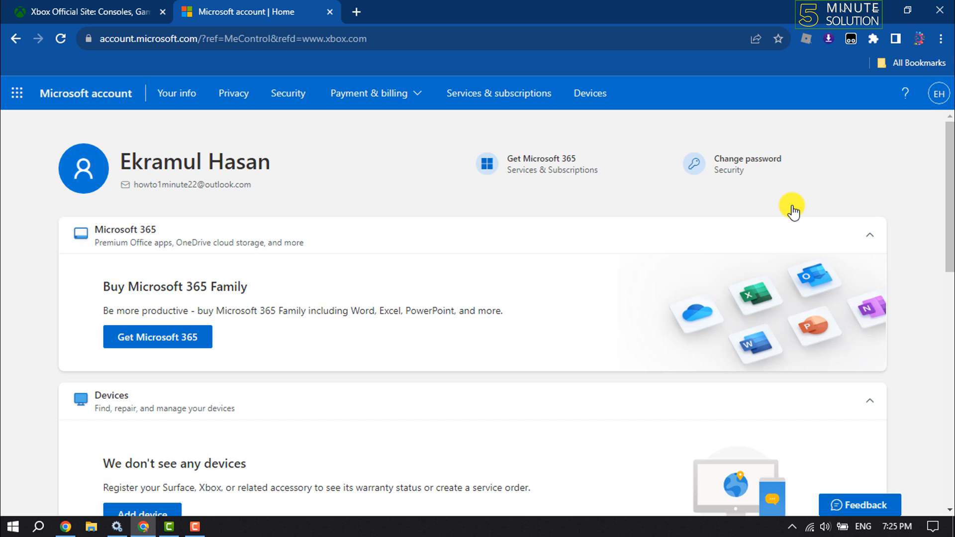
mouse_move(523, 297)
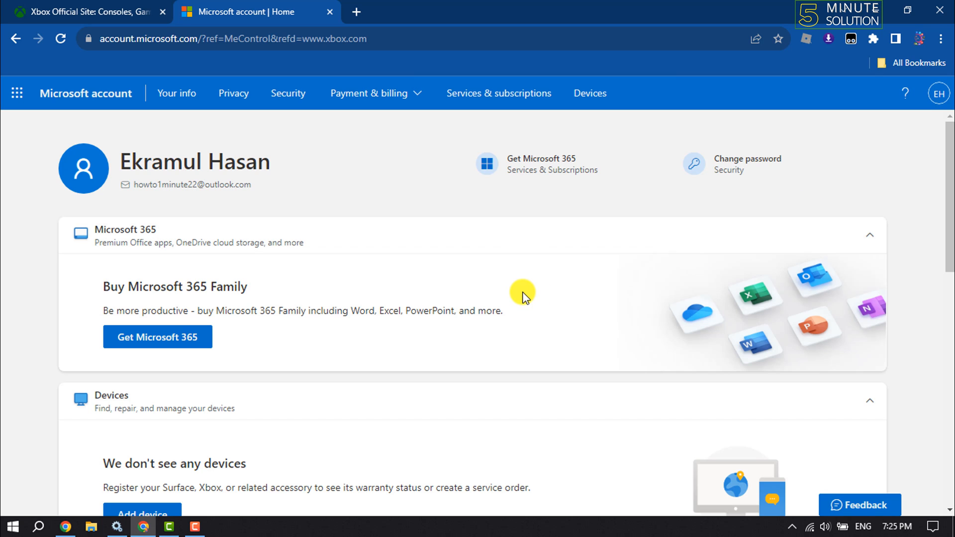
mouse_move(179, 93)
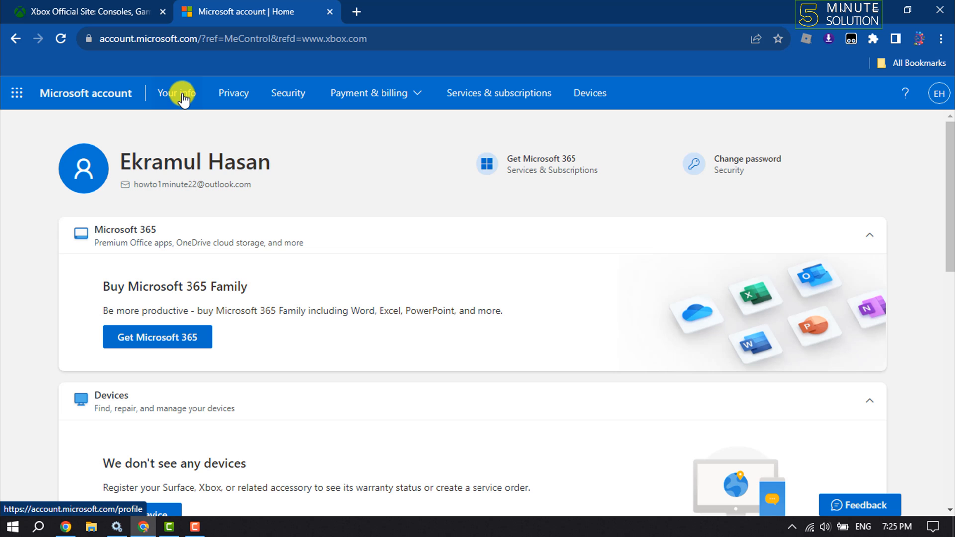
Step: Show the 'Your info' page scrolled to the Account info section with the sign-in email
click(176, 94)
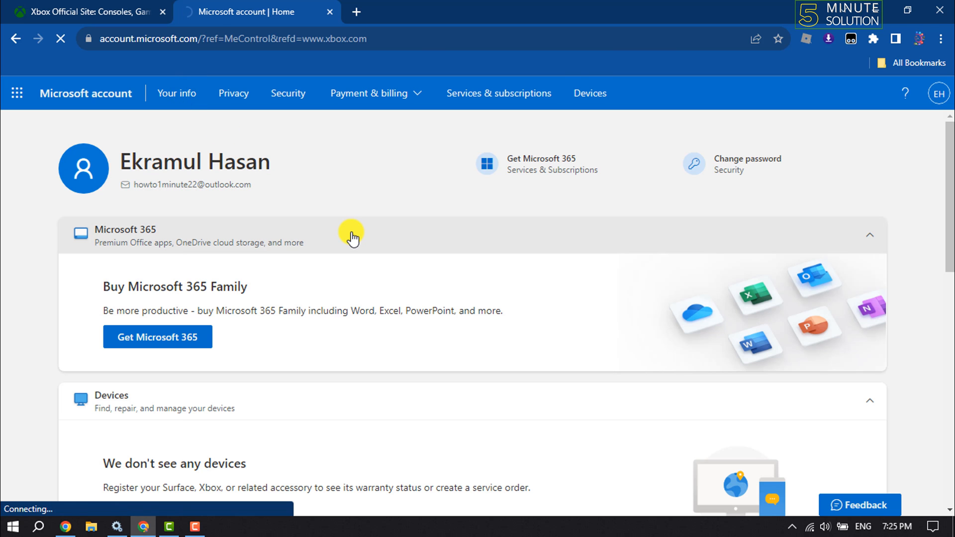
click(176, 93)
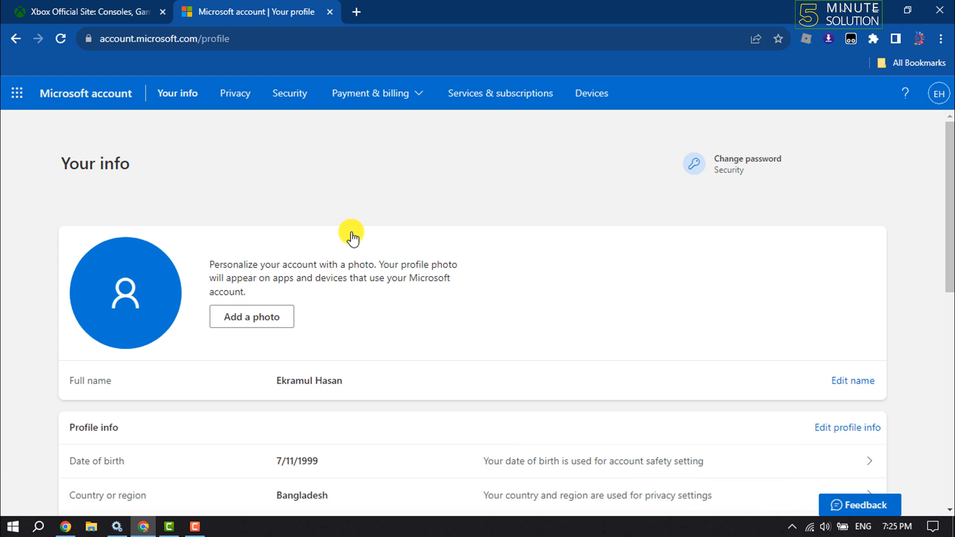
scroll(down, 3)
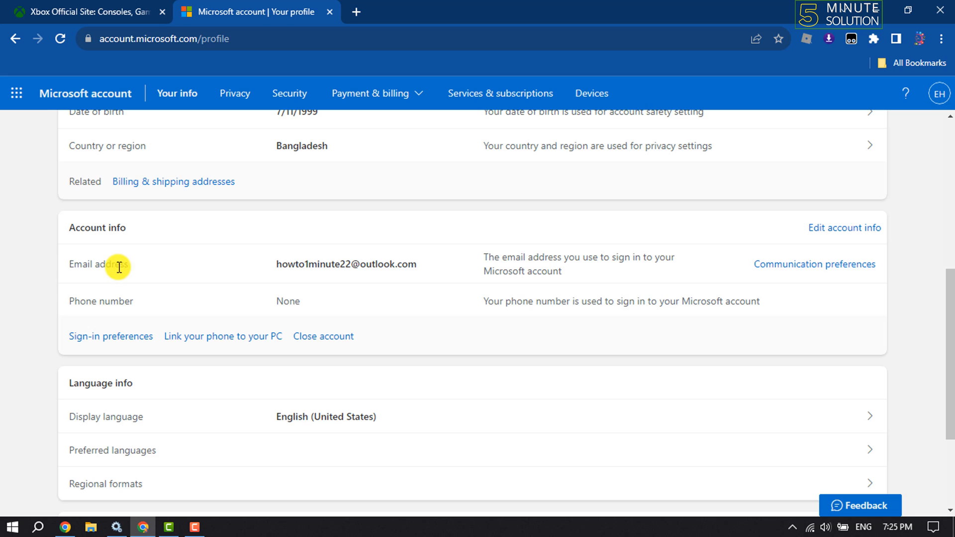
mouse_move(399, 265)
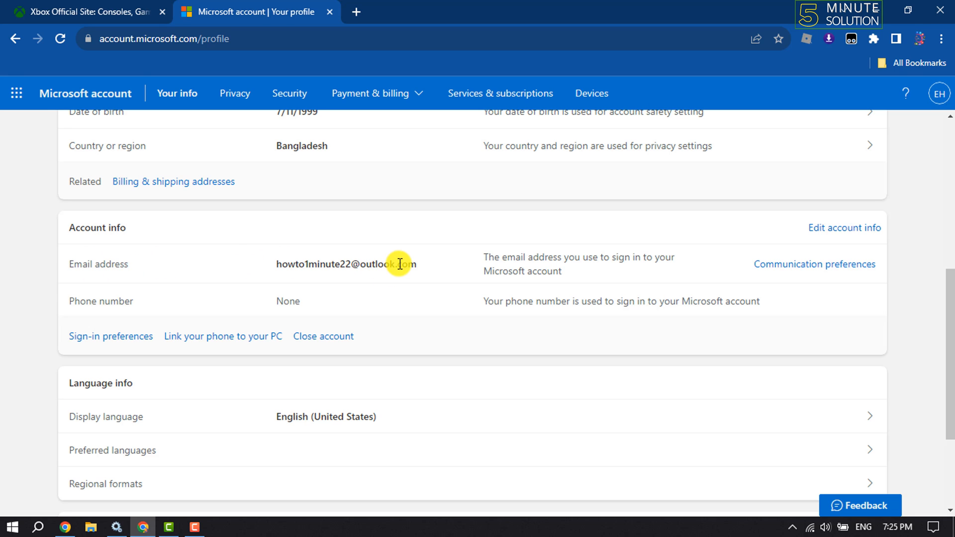
mouse_move(617, 248)
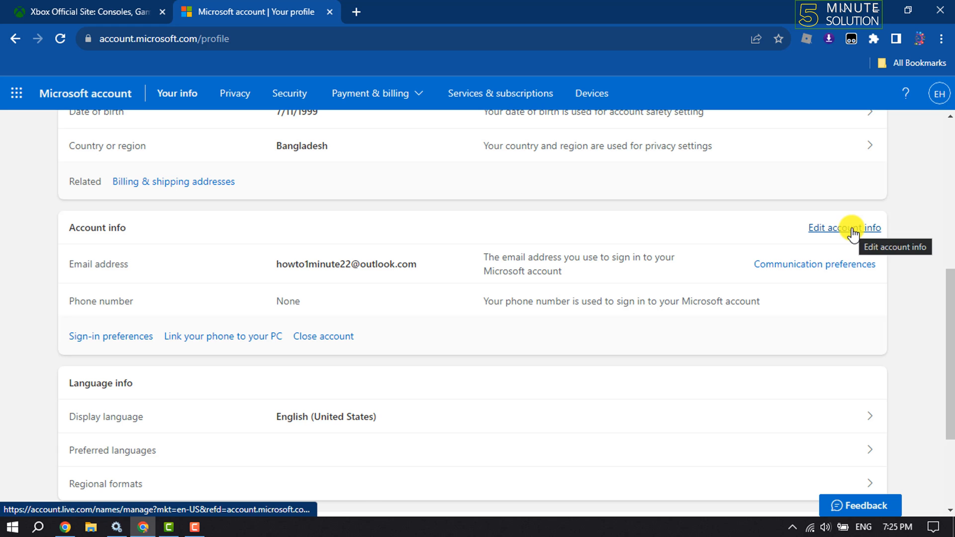
Step: Reach 'Manage how you sign in to Microsoft' via 'Edit account info' and choose 'Add email'
click(845, 228)
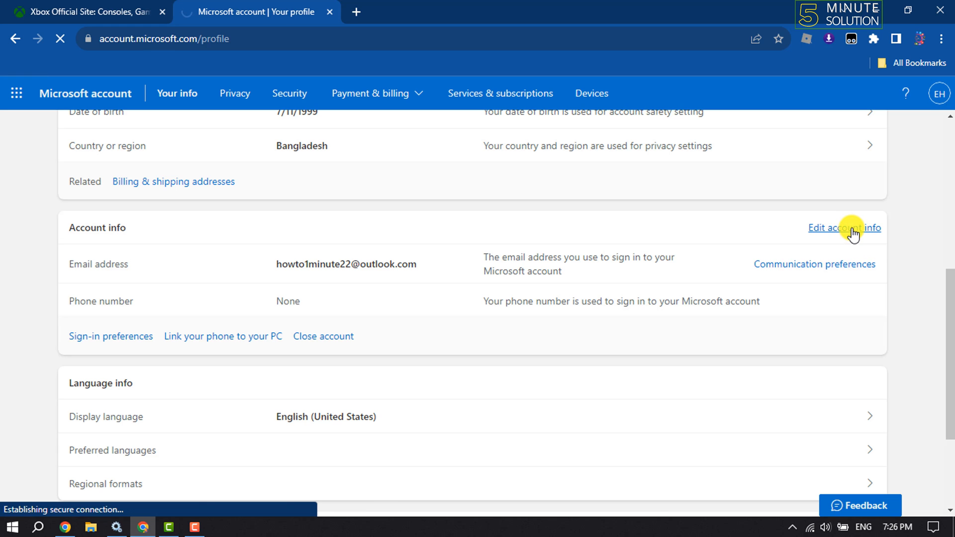
click(844, 228)
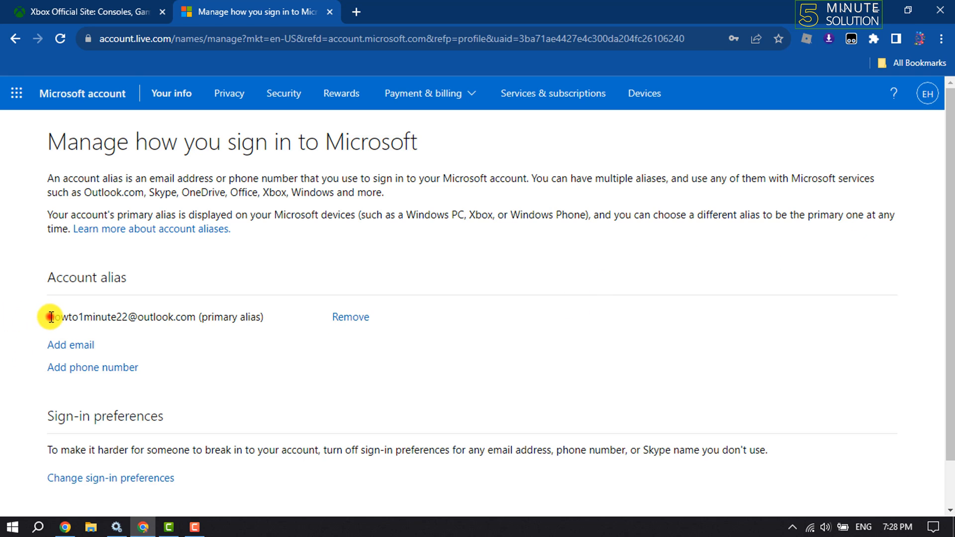
drag(51, 317, 181, 317)
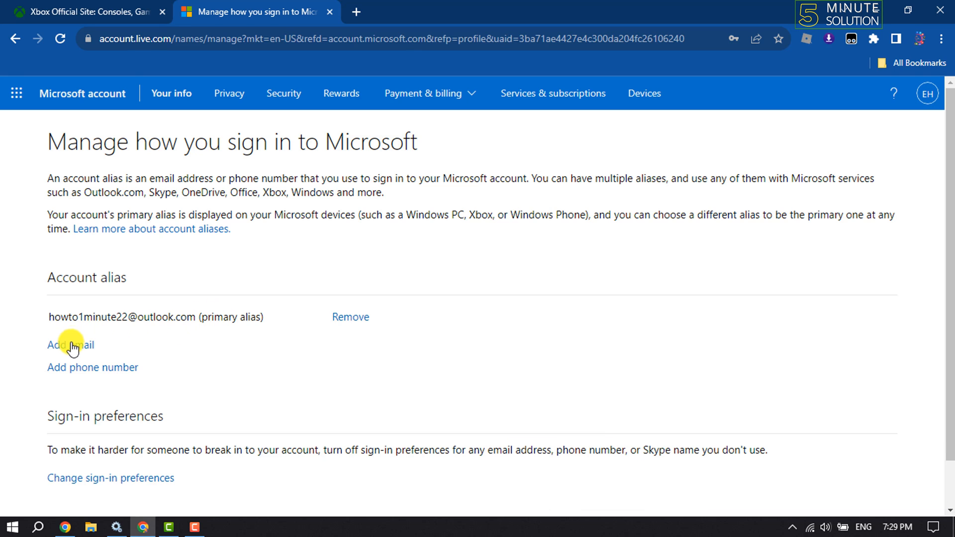
click(69, 345)
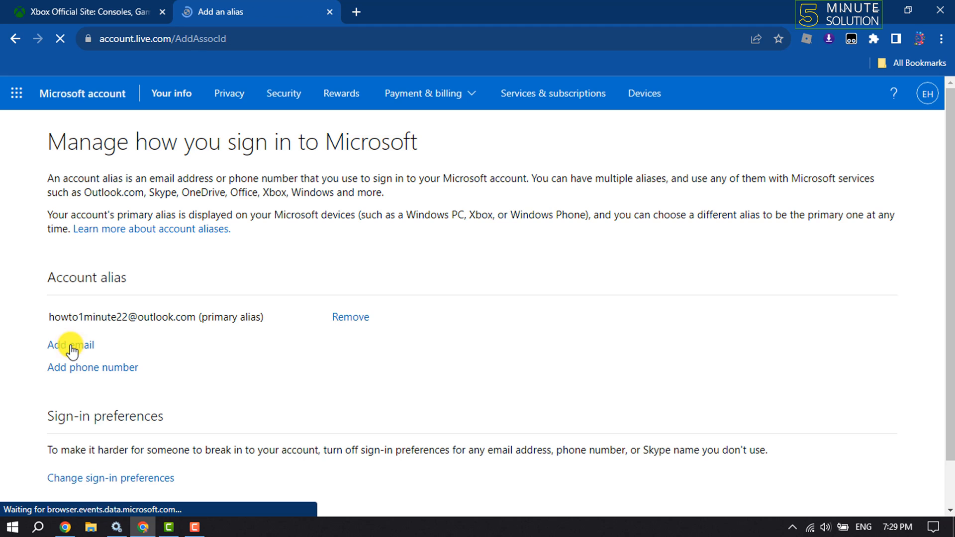
click(69, 345)
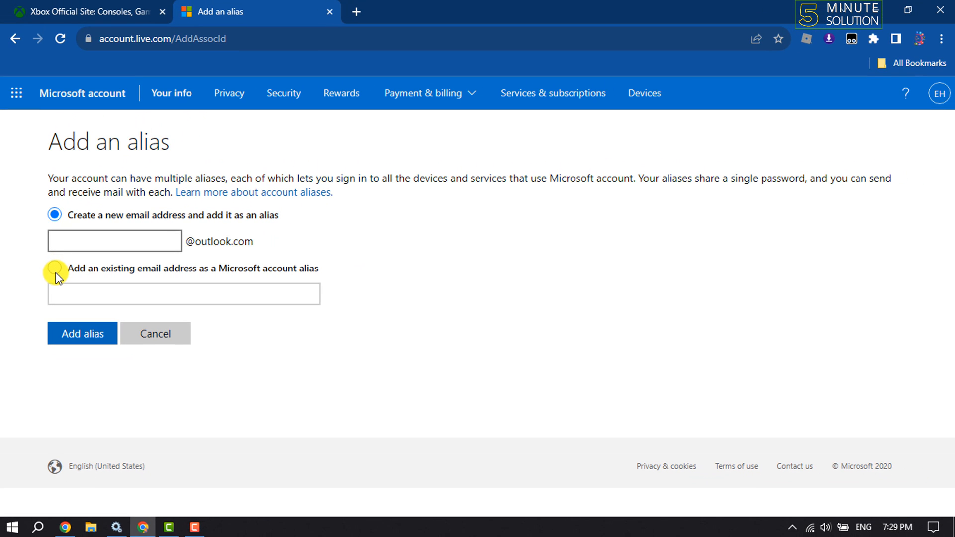
click(54, 267)
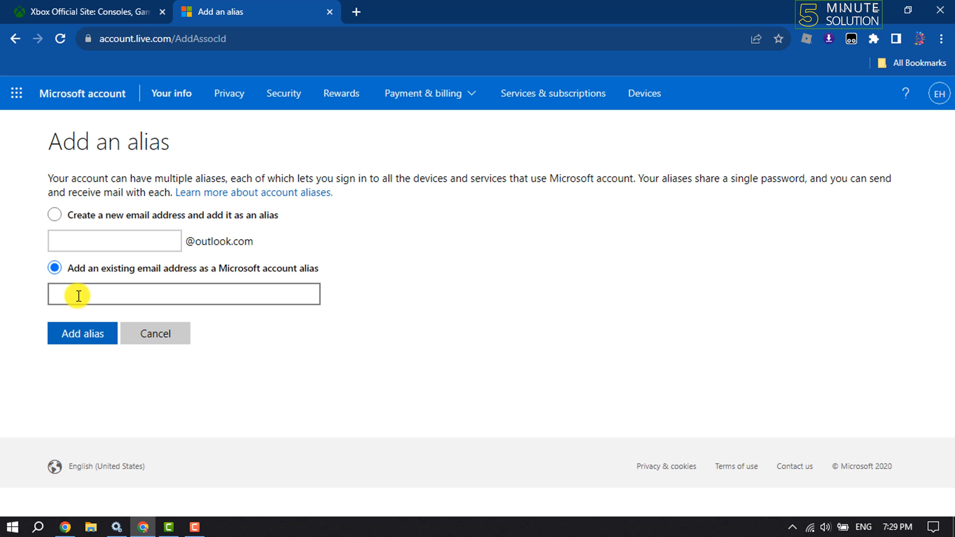
click(54, 215)
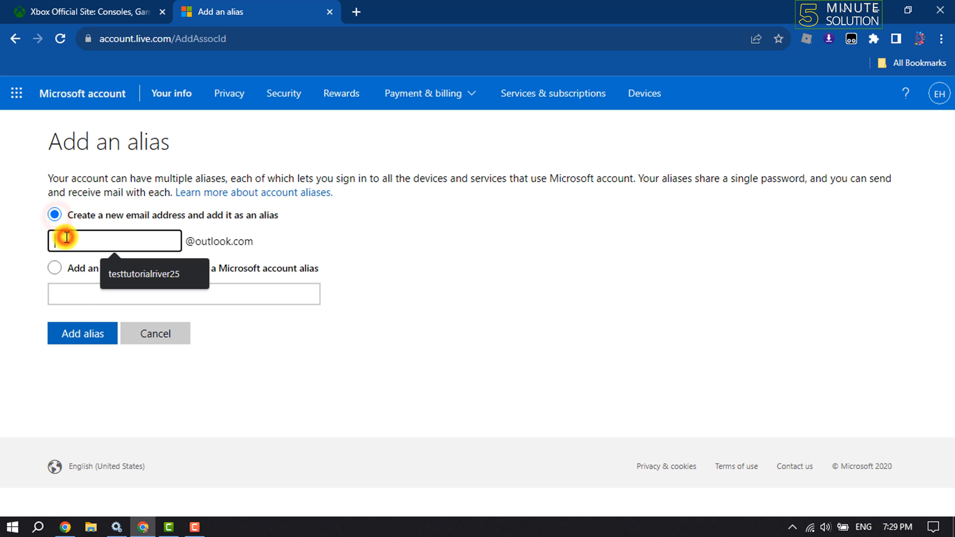
text(t)
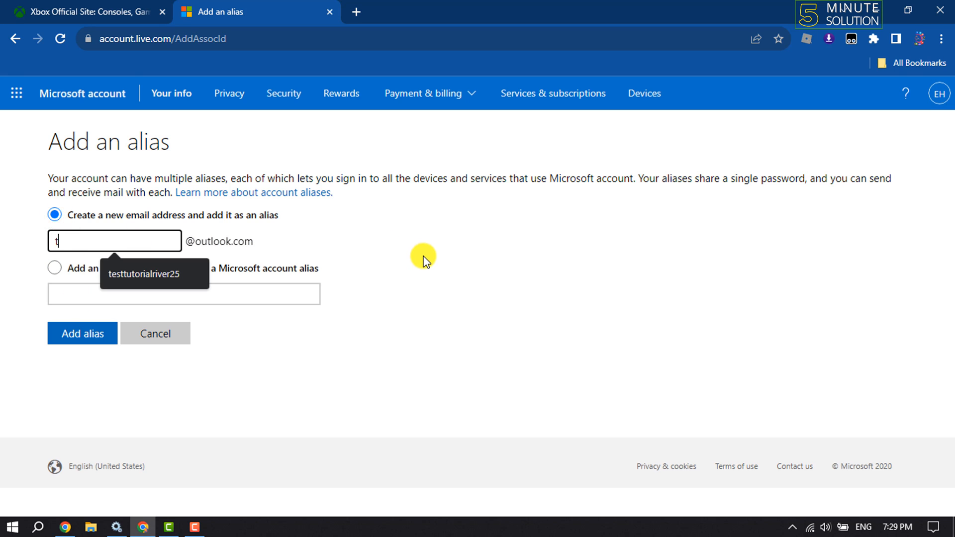
text(est223)
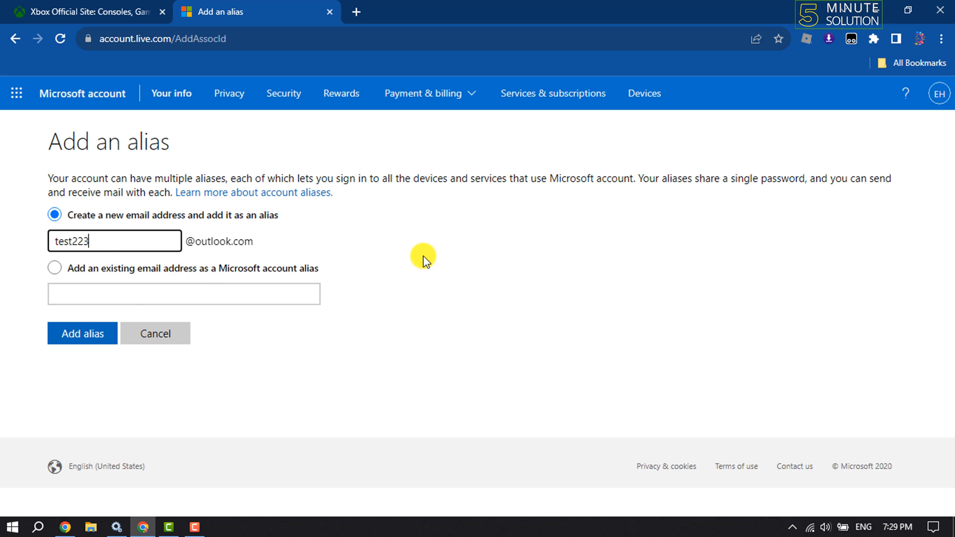
click(83, 333)
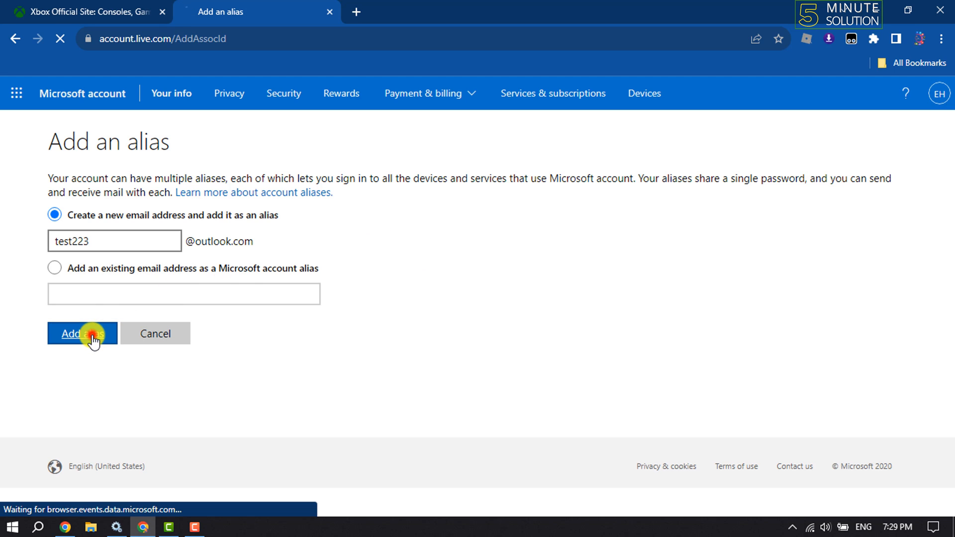
click(82, 334)
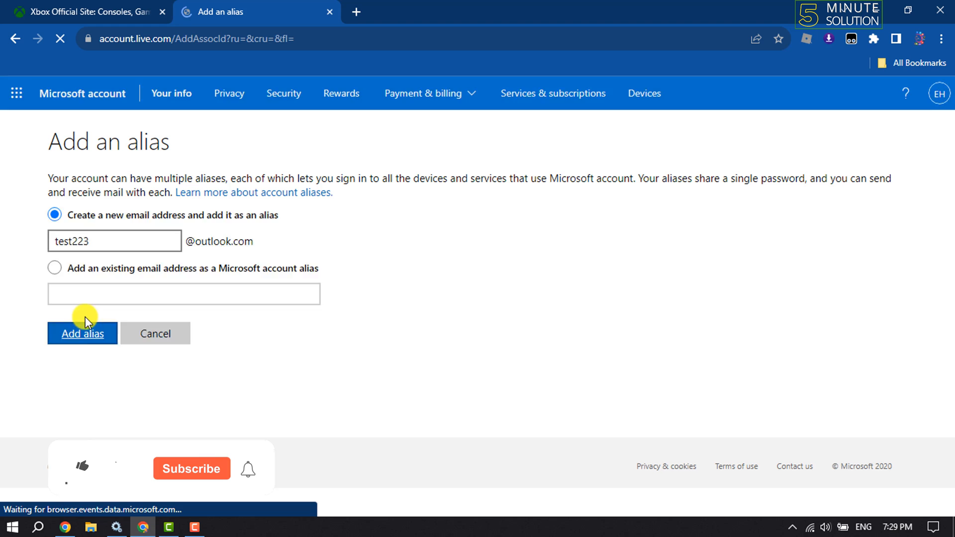
click(83, 333)
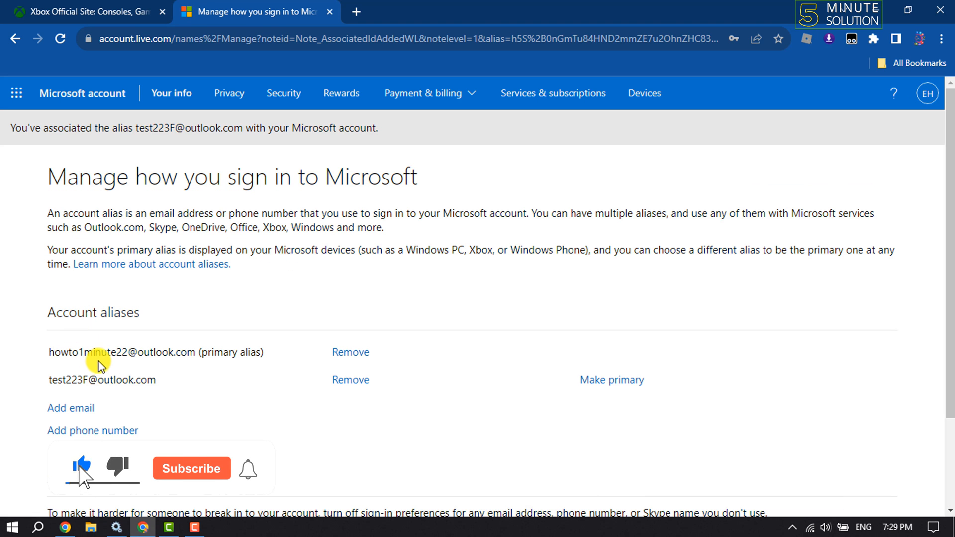
Step: Choose 'Make primary' for the new test223 alias to bring up the confirmation prompt
click(191, 469)
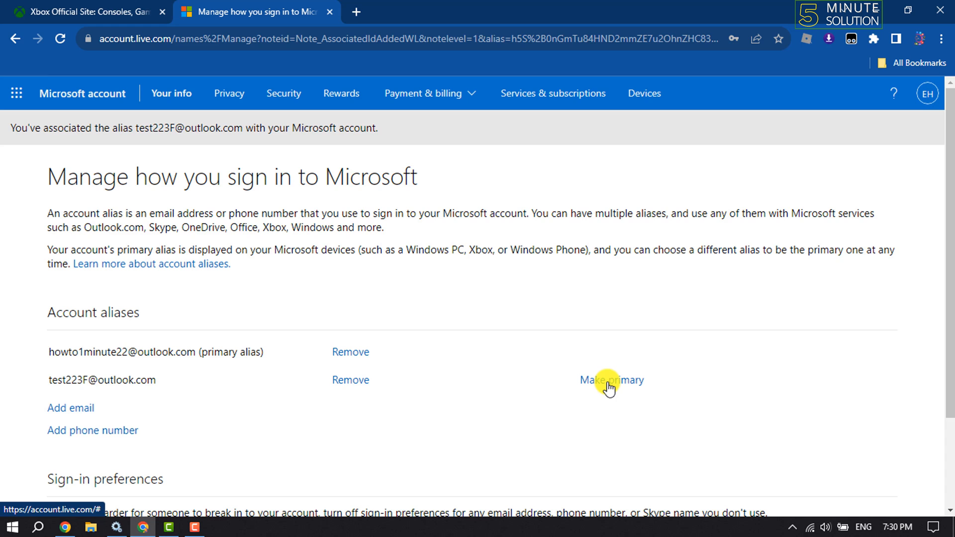
click(612, 380)
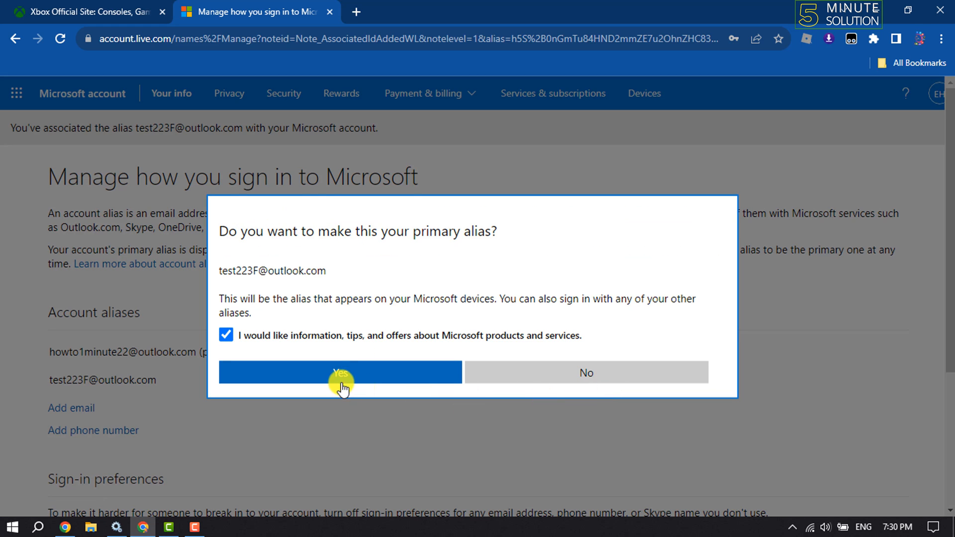
click(340, 372)
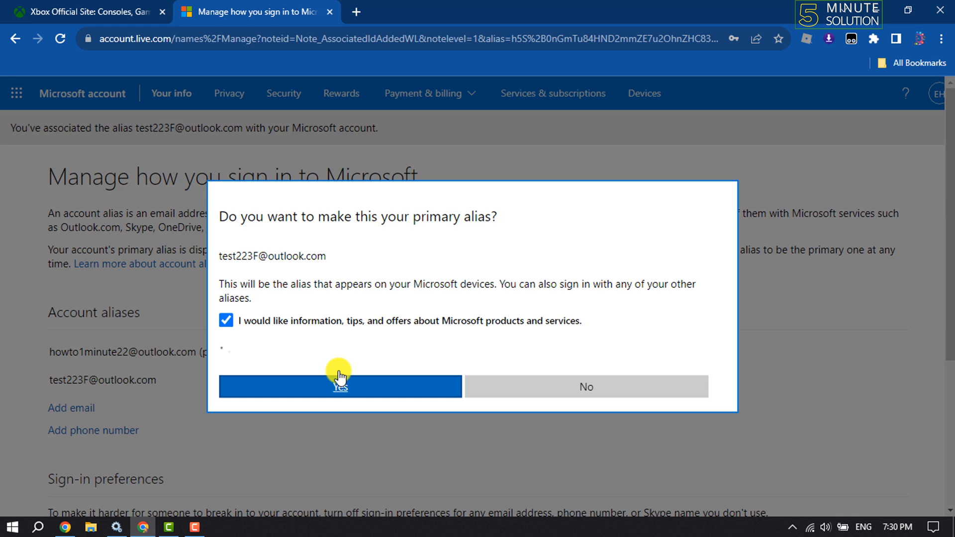
click(339, 386)
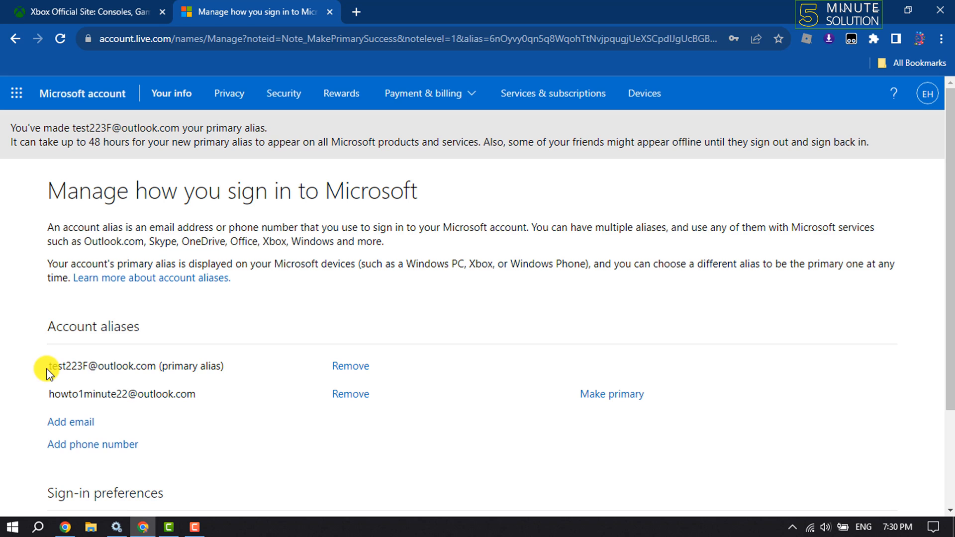